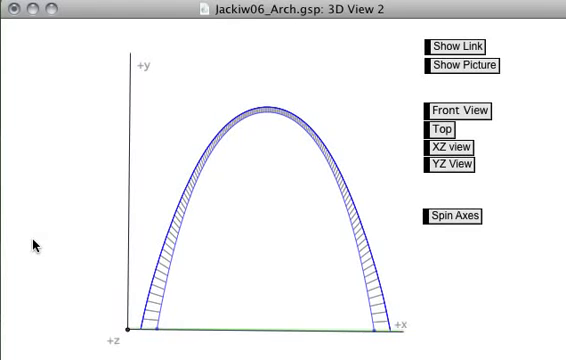
mouse_move(72, 84)
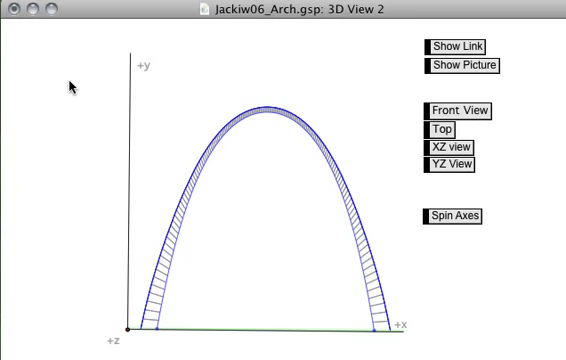
mouse_move(350, 96)
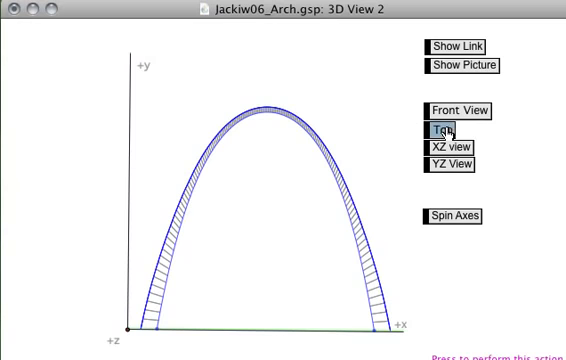
Step: Show the arch from the Top and XZ views, then start Spin Axes to rotate it
left_click(446, 128)
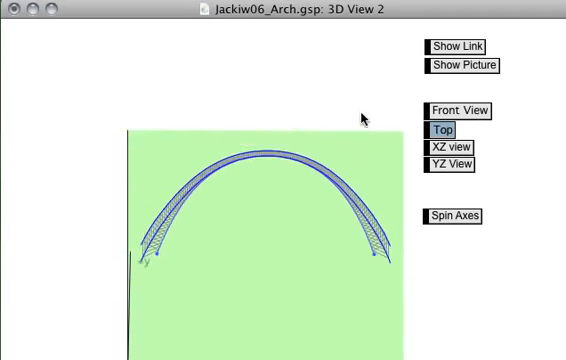
left_click(448, 148)
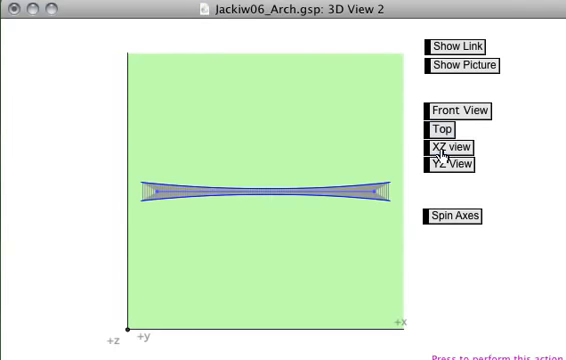
left_click(452, 138)
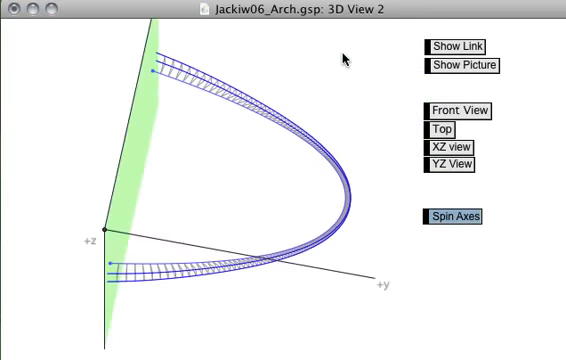
Step: Return to Front View, then show the arch photo and its website link over the model
left_click(456, 110)
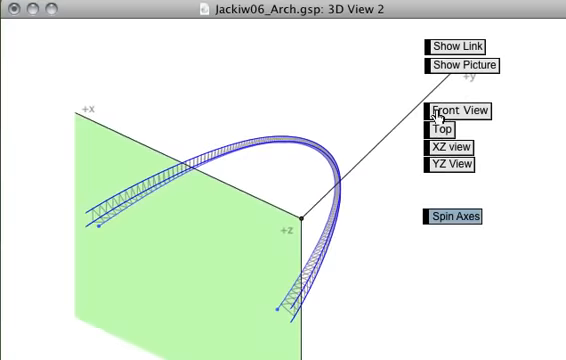
left_click(448, 108)
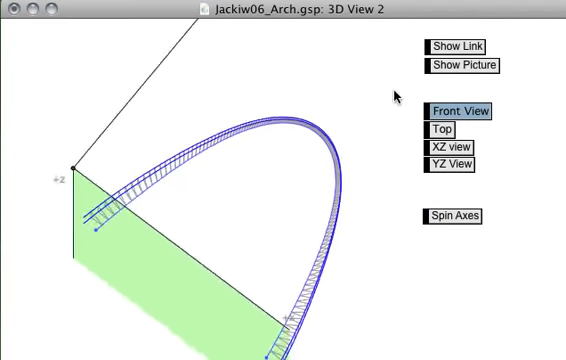
left_click(466, 68)
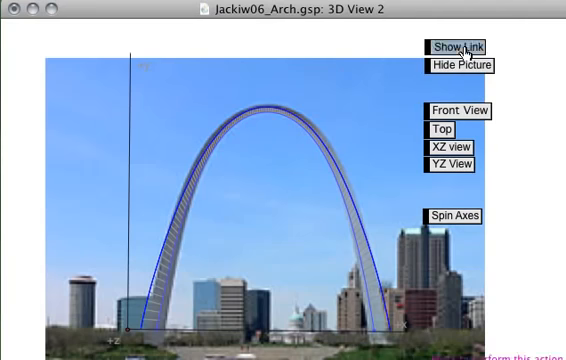
left_click(454, 44)
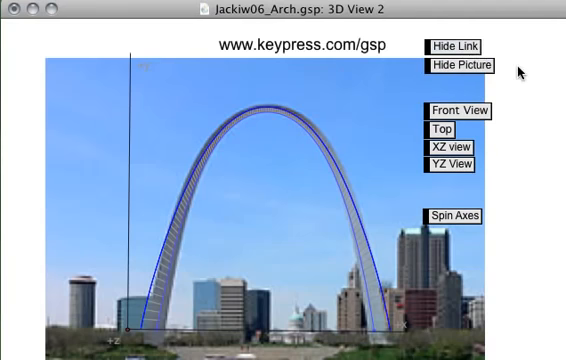